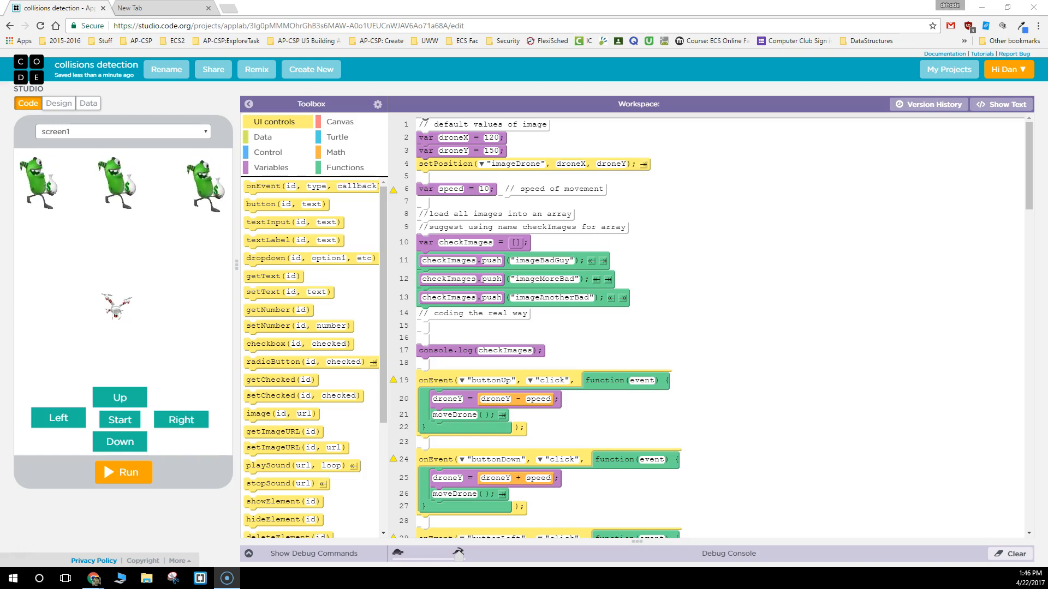
pyautogui.moveTo(23, 334)
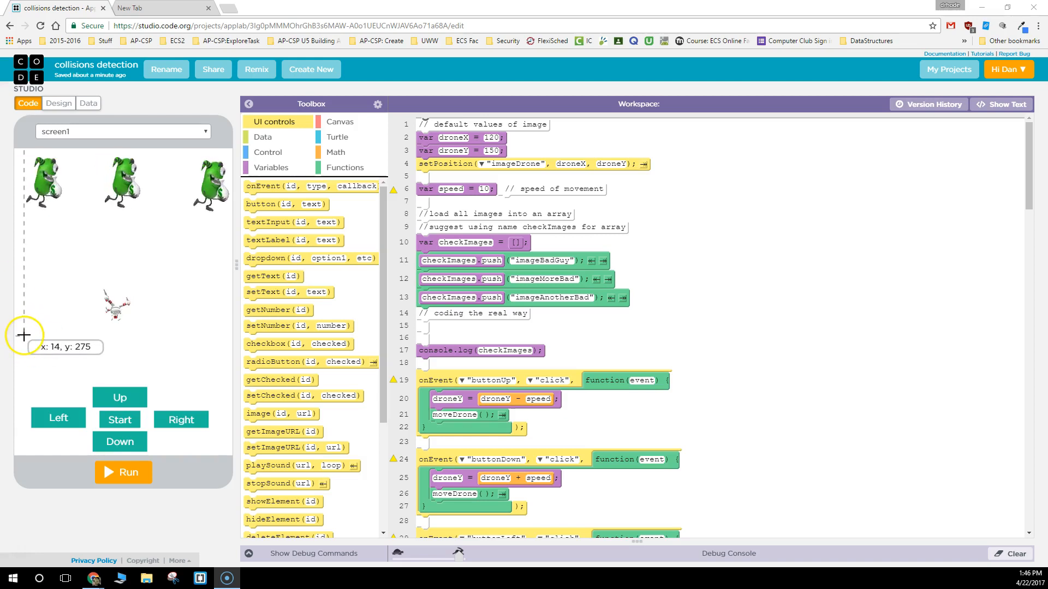
pyautogui.moveTo(33, 321)
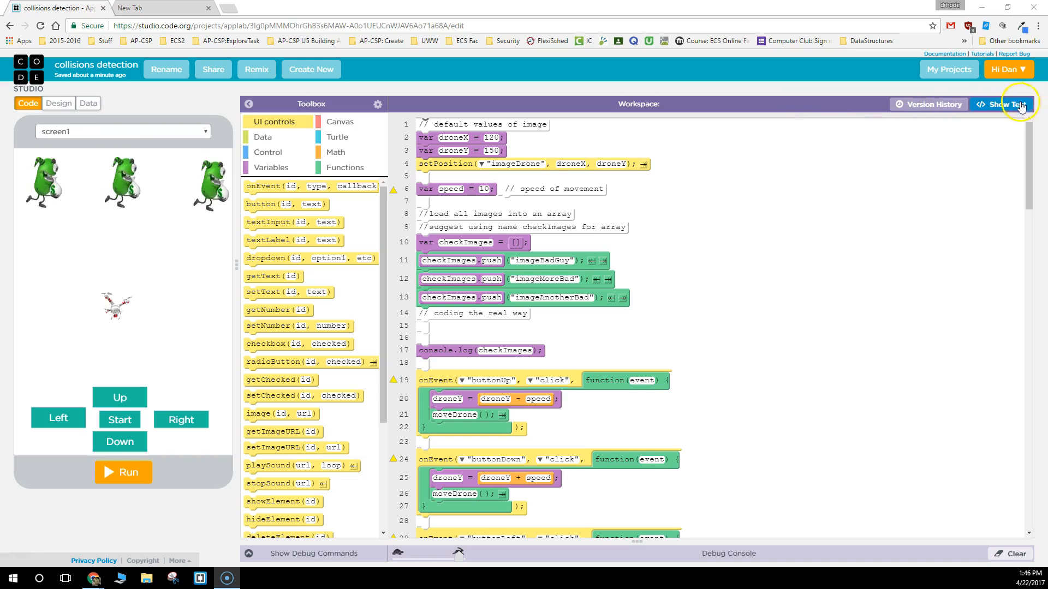
# - Switch the App Lab code to plain text and scroll through the full drone script
pyautogui.click(1000, 104)
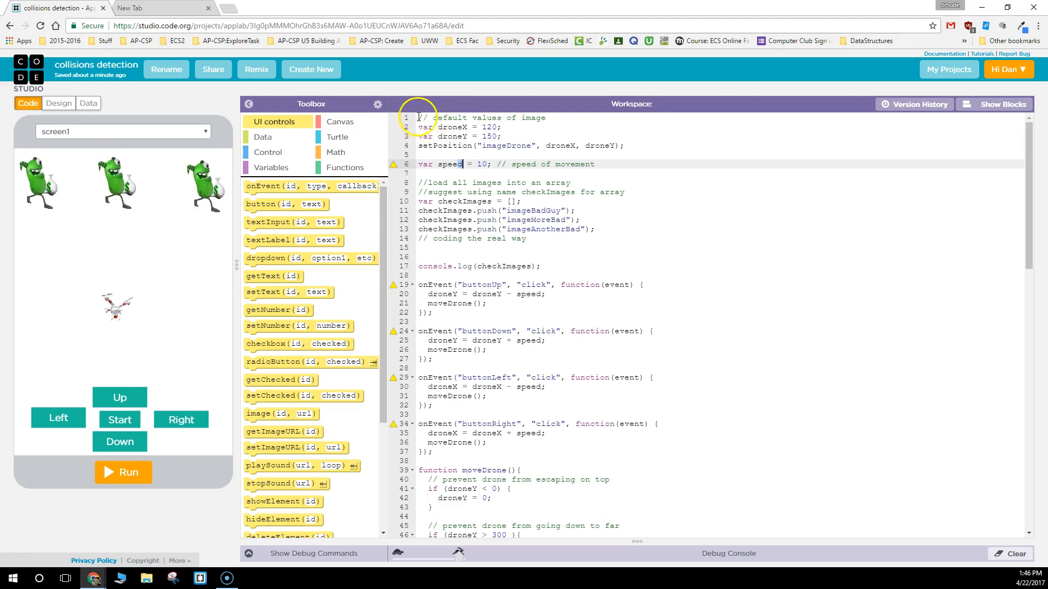
pyautogui.scroll(-3)
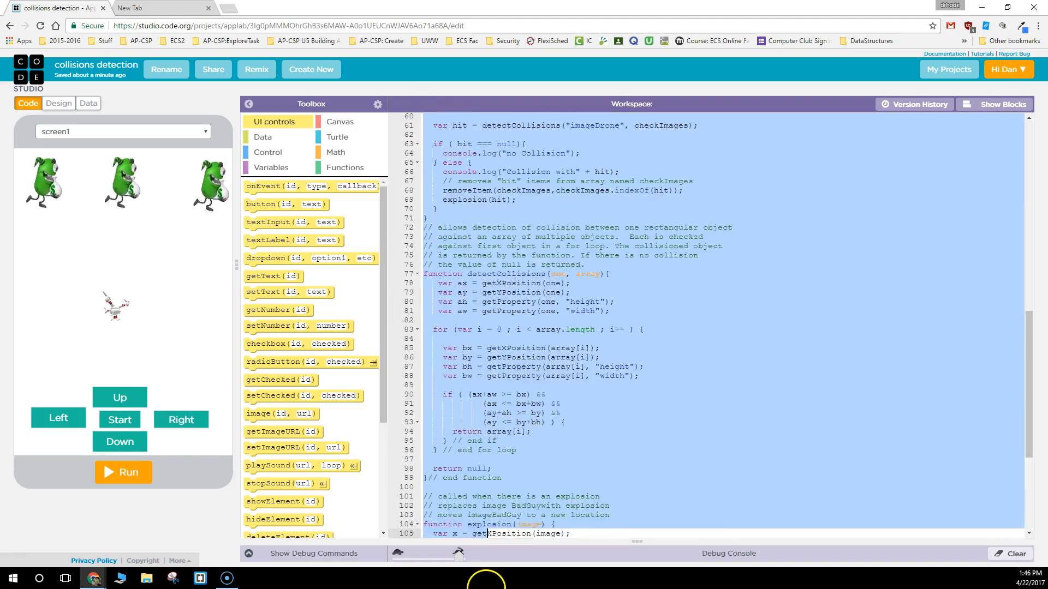
pyautogui.scroll(-3)
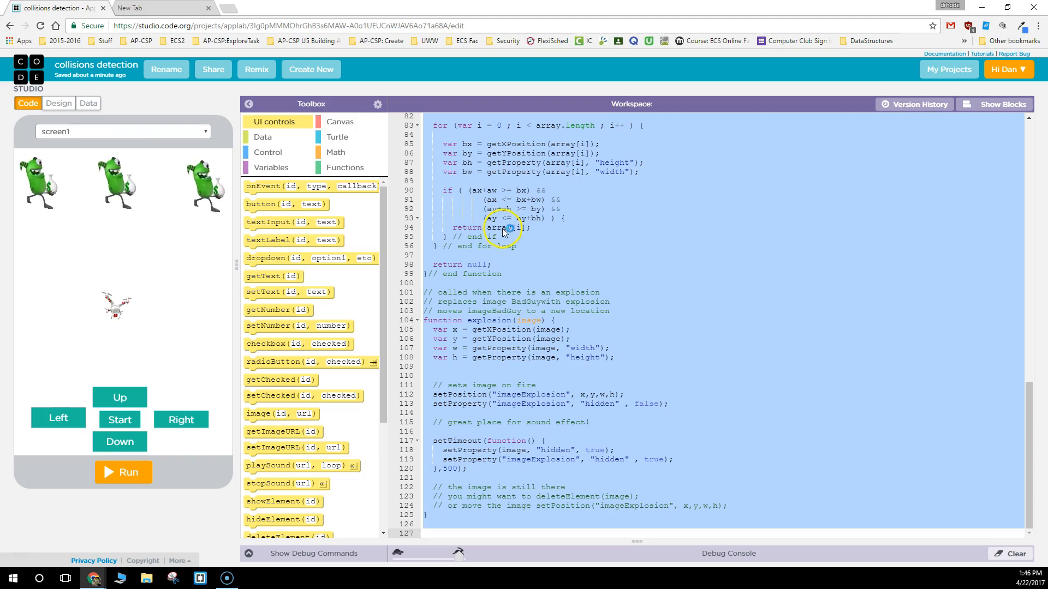
# - From Chrome's new tab page, launch Google Docs via the Google apps launcher
pyautogui.click(160, 9)
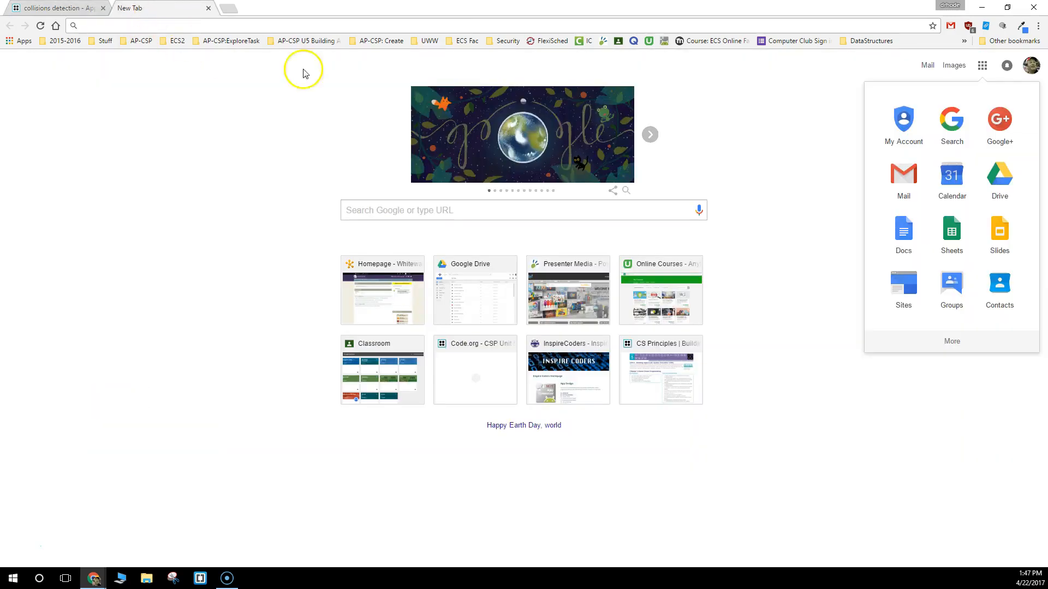
pyautogui.moveTo(903, 231)
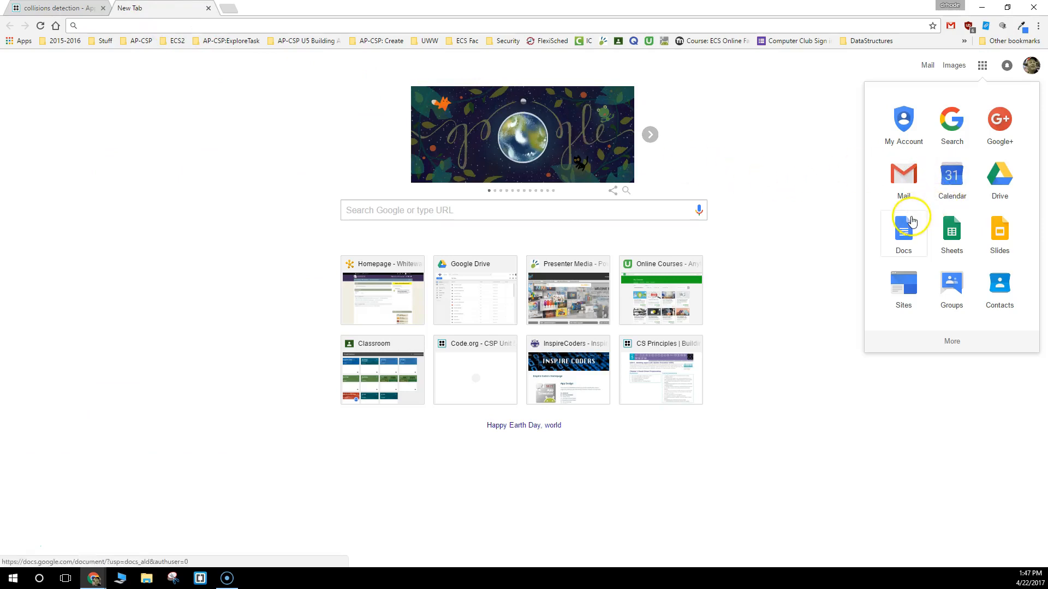
pyautogui.click(902, 232)
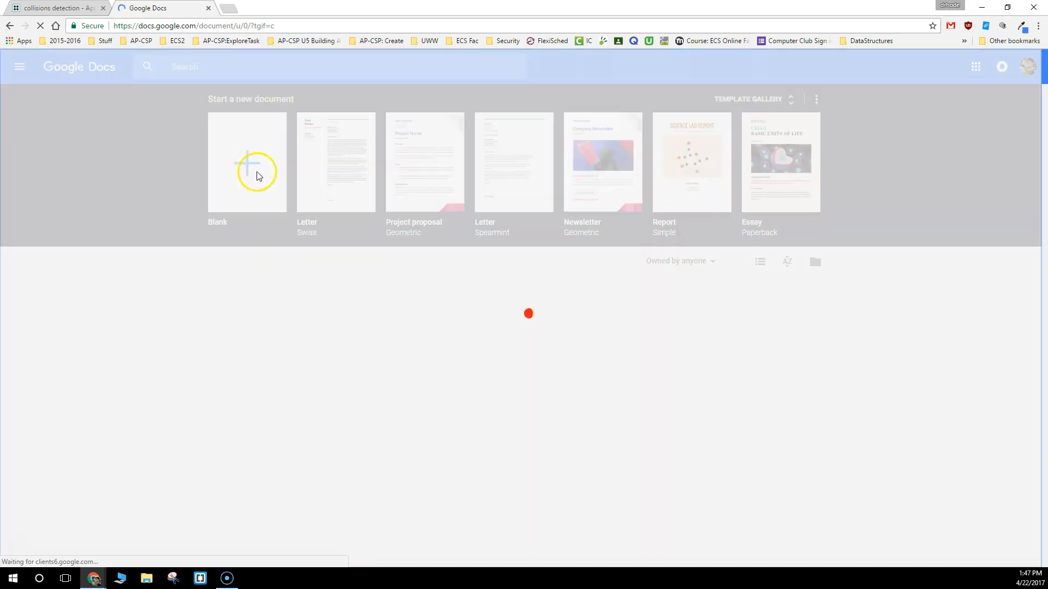
# - Start a blank document and paste the App Lab drone script into it
pyautogui.click(247, 161)
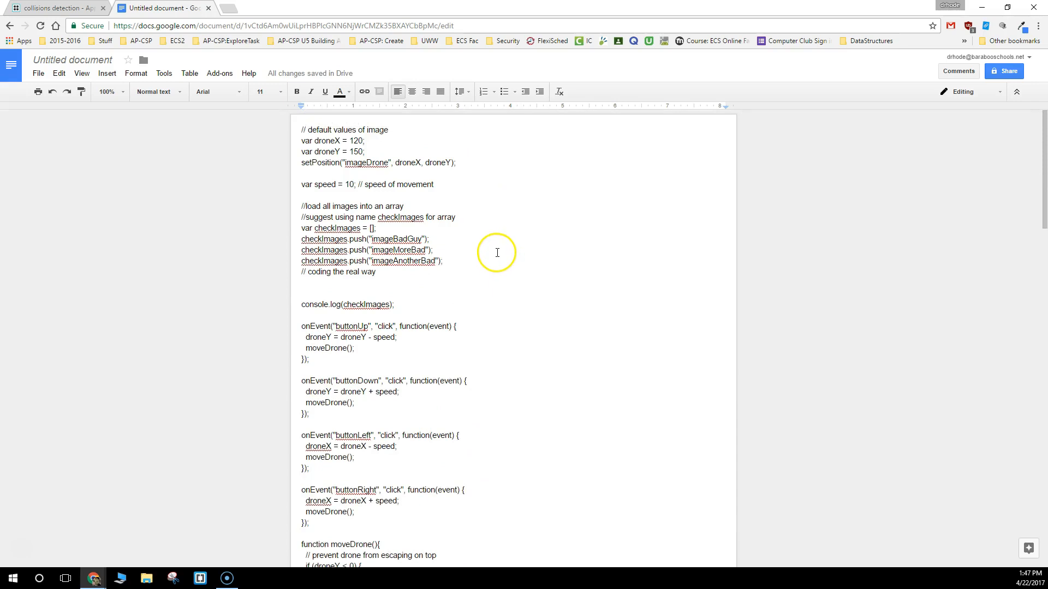
pyautogui.moveTo(35, 96)
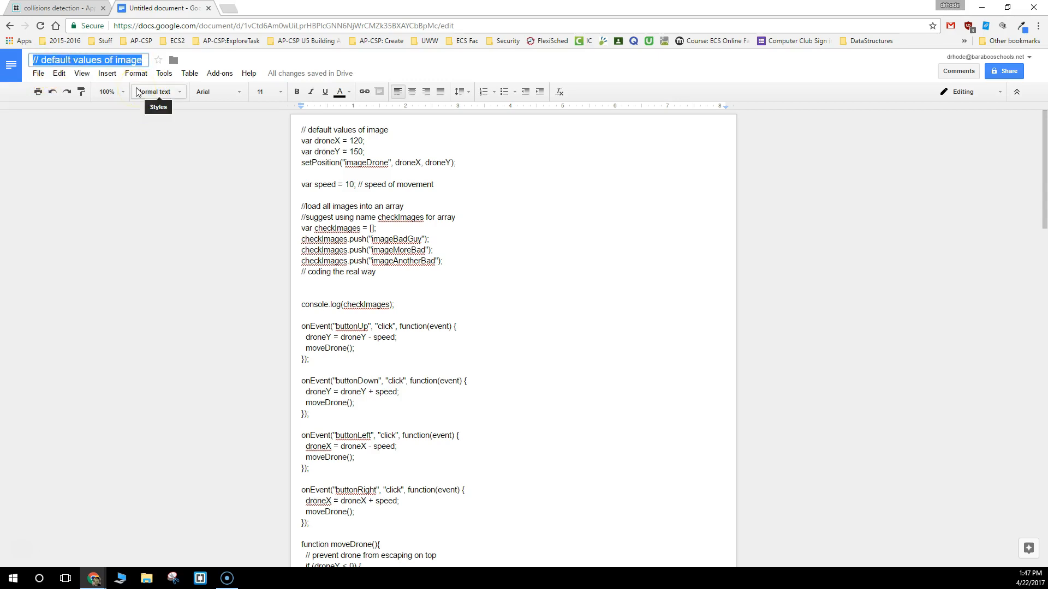
# - Title the document 'AP-CSP Code for Project'
pyautogui.write('AP-CSP C')
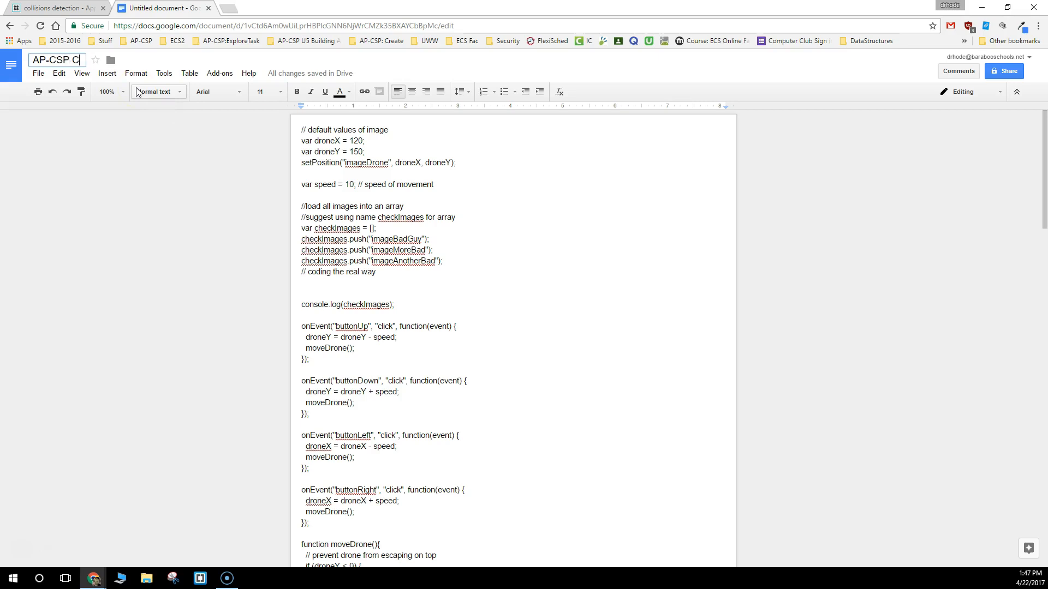
pyautogui.write('ode for Projec')
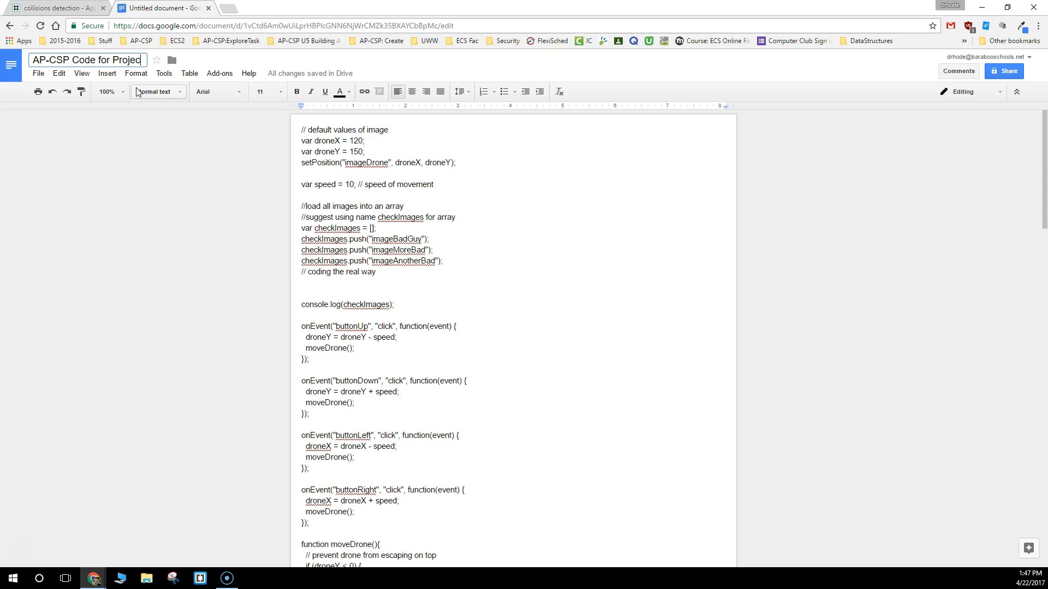
pyautogui.moveTo(65, 91)
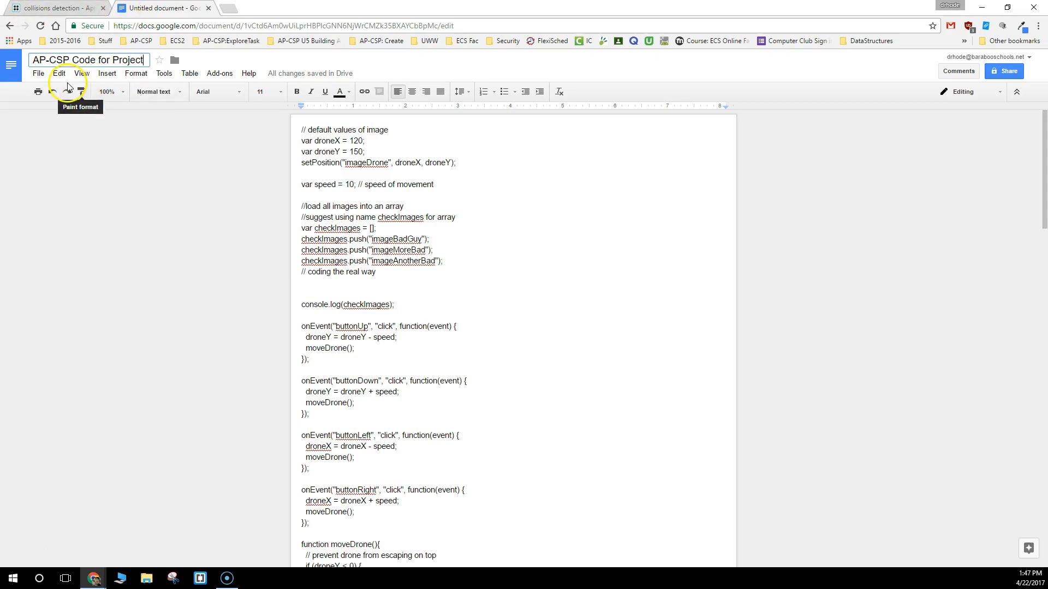
# - Bring up the File > Download as format list, ready to choose PDF
pyautogui.click(37, 72)
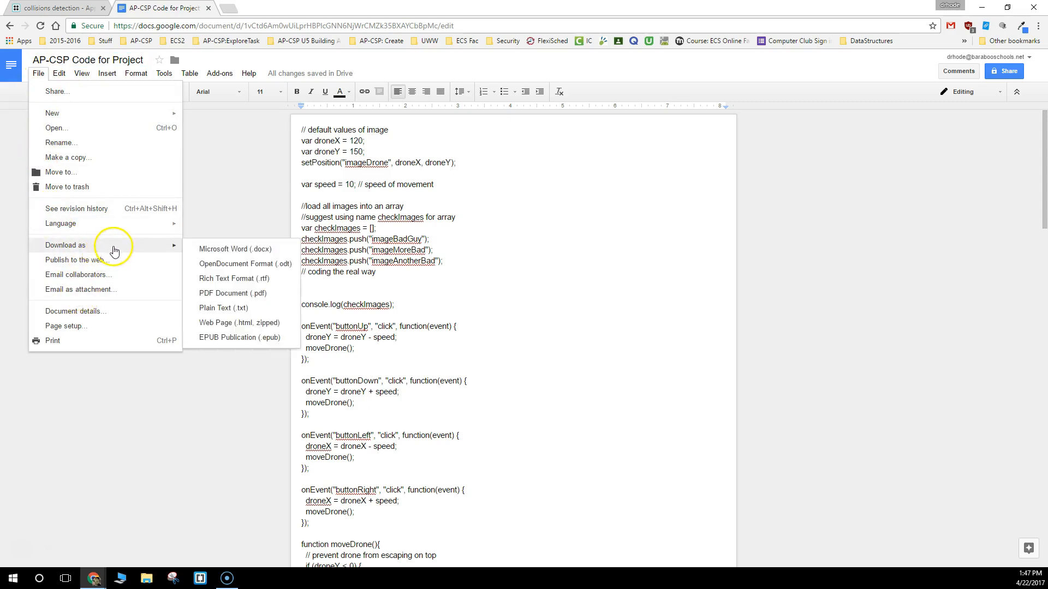
pyautogui.moveTo(268, 294)
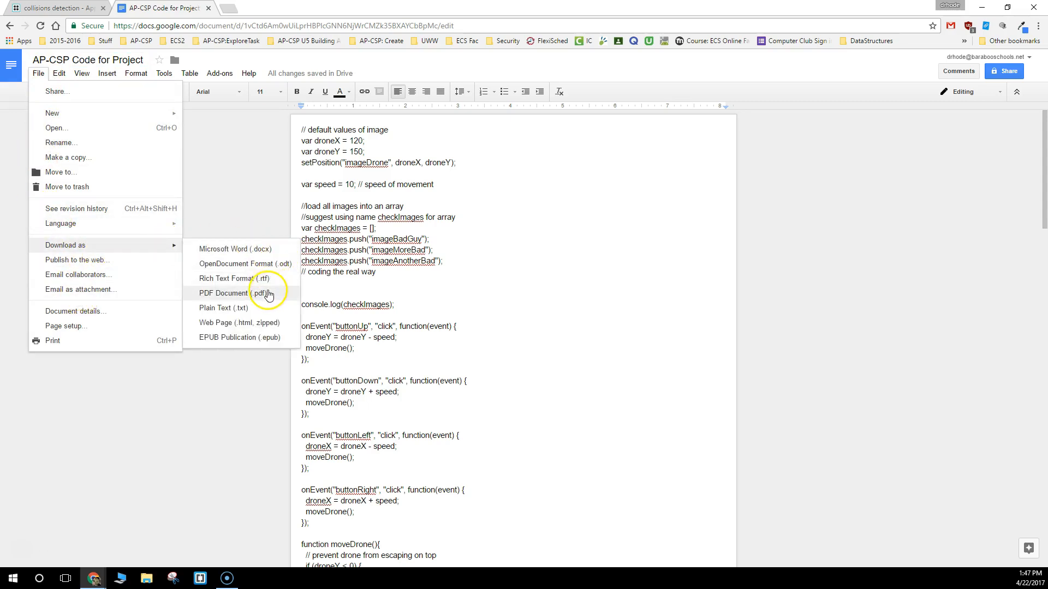